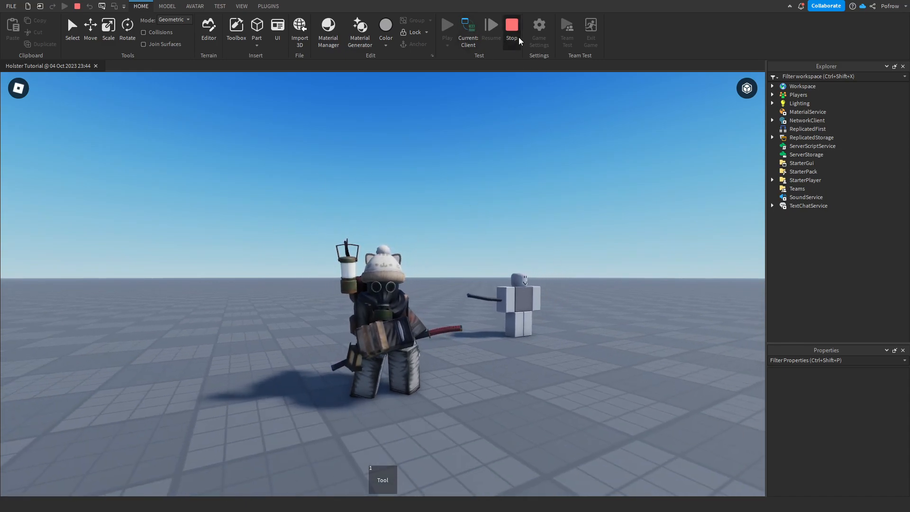
Stop the running play test and deselect the katana Tool in Workspace
left_click(512, 25)
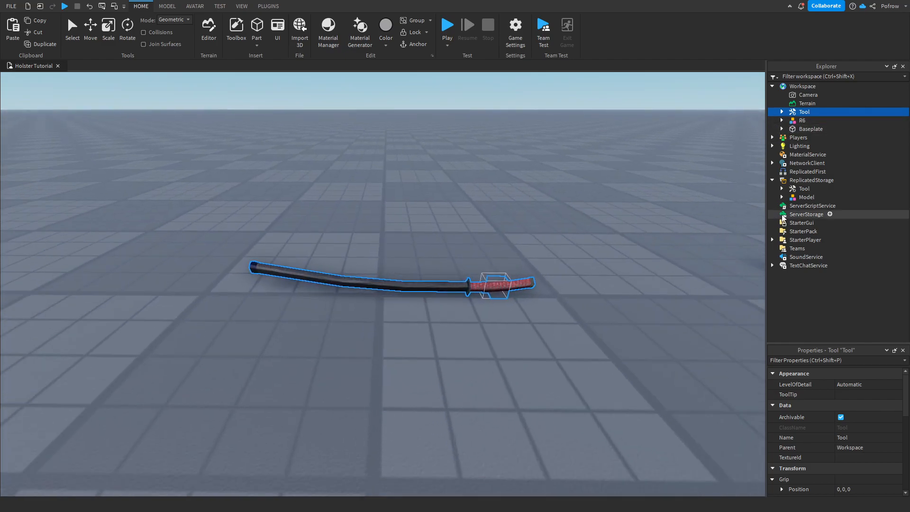
left_click(807, 197)
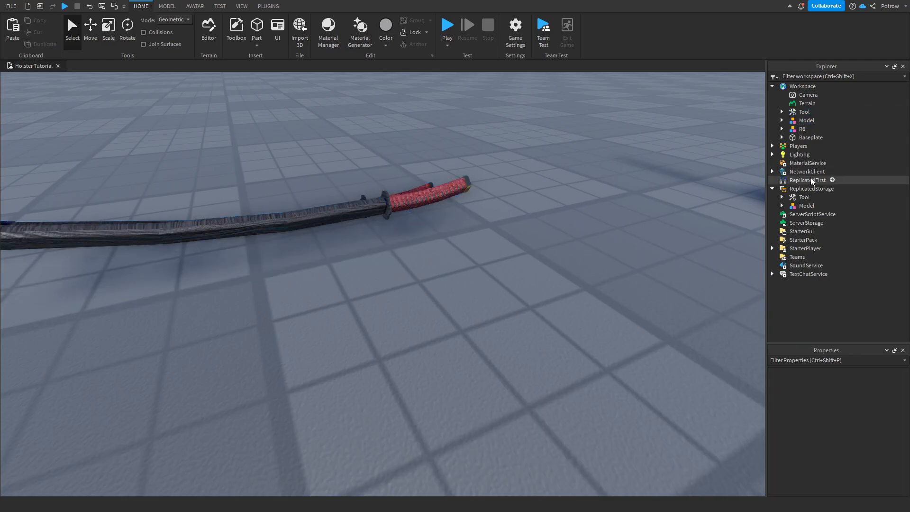
Expand the ReplicatedStorage Tool and select its BodyAttach02 weld to view properties
left_click(811, 189)
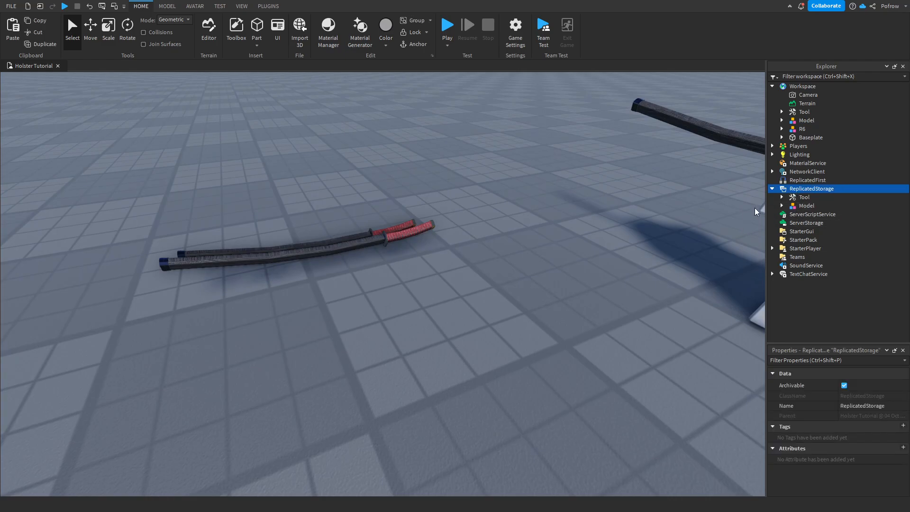
left_click(804, 197)
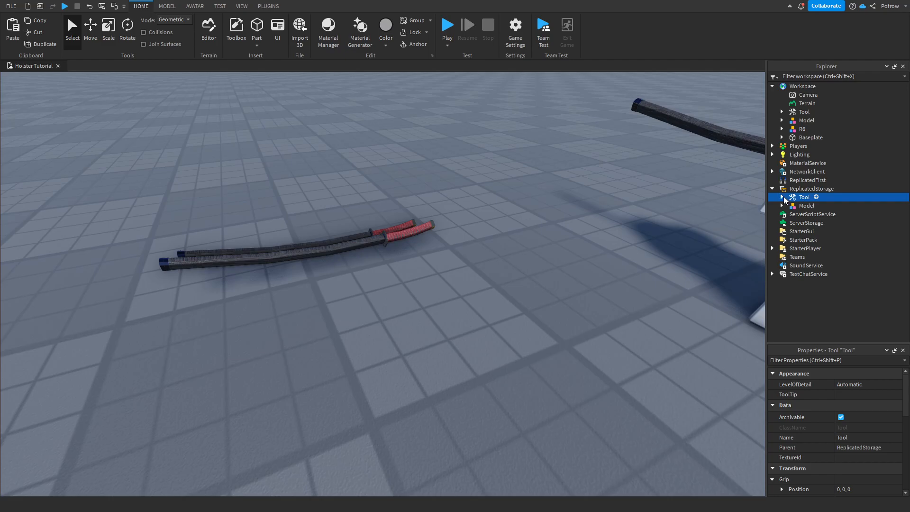
left_click(782, 197)
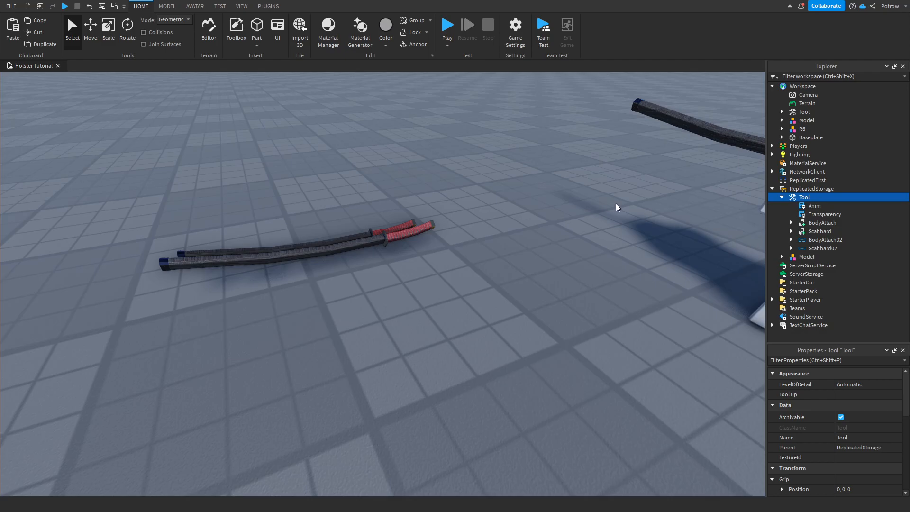
left_click(792, 239)
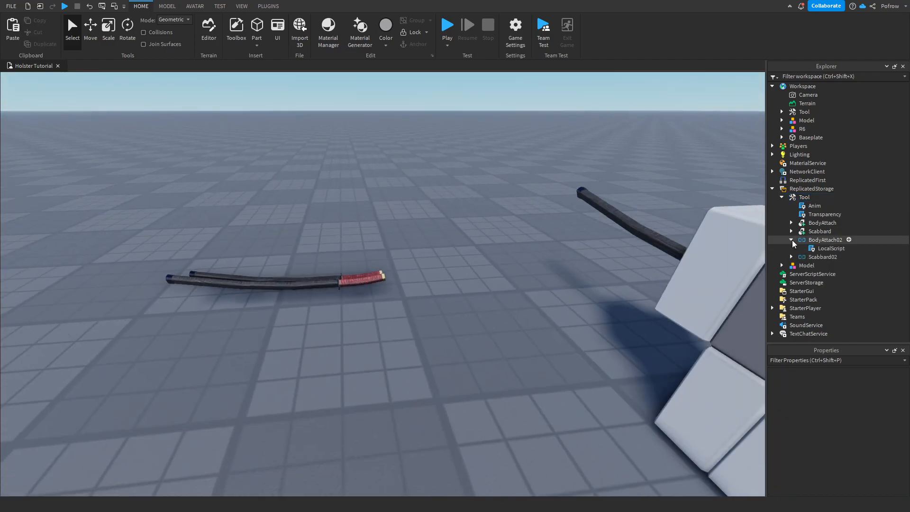
left_click(792, 240)
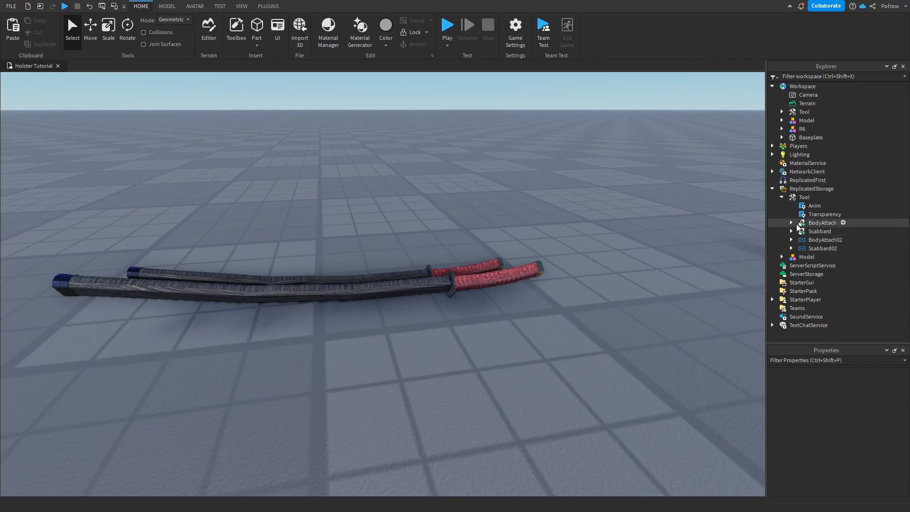
left_click(825, 240)
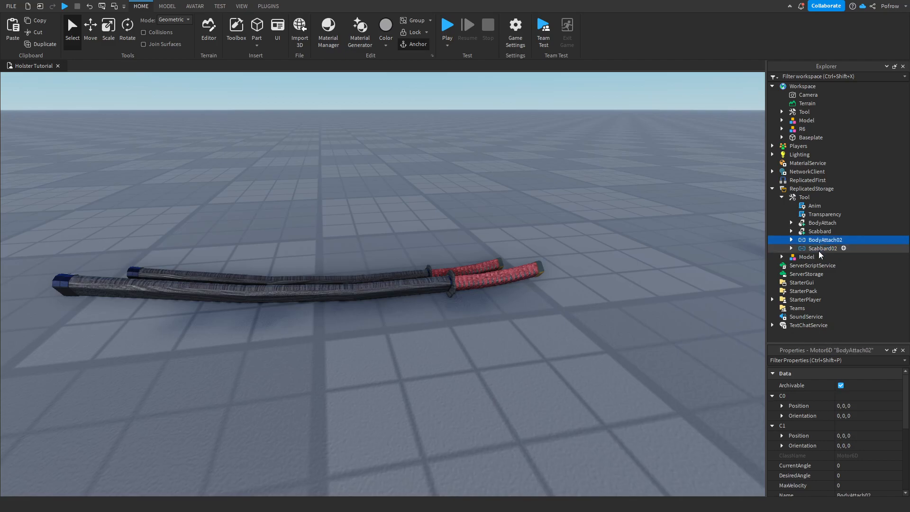
Check Part1 of BodyAttach, Scabbard, BodyAttach02 and Scabbard02, then expand Model and BodyAttach02
left_click(822, 223)
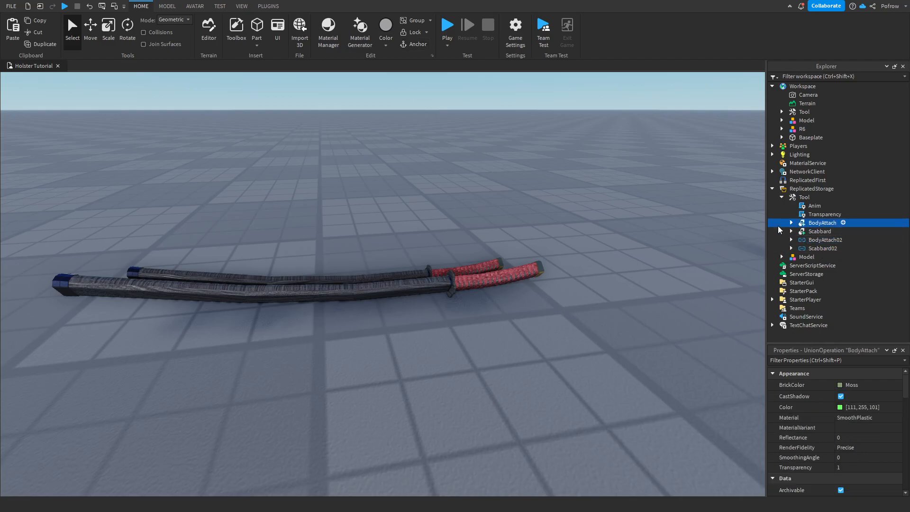
left_click(820, 231)
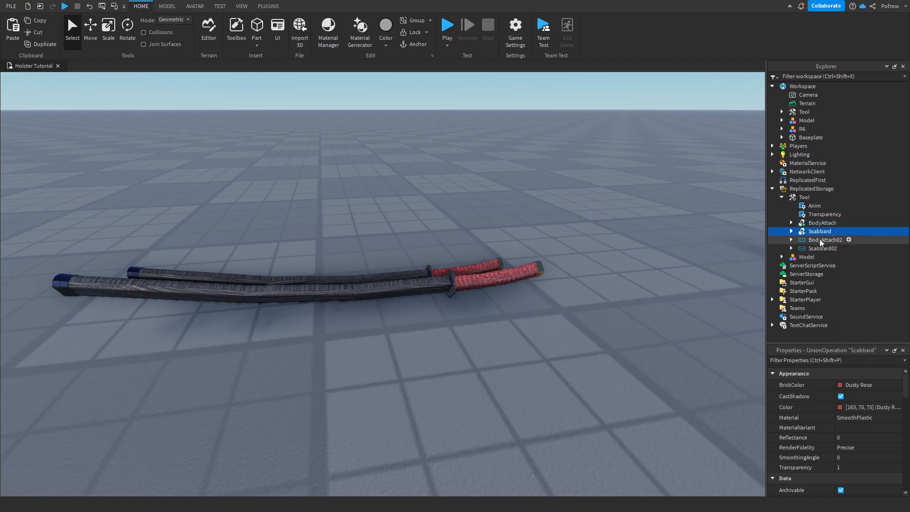
left_click(823, 248)
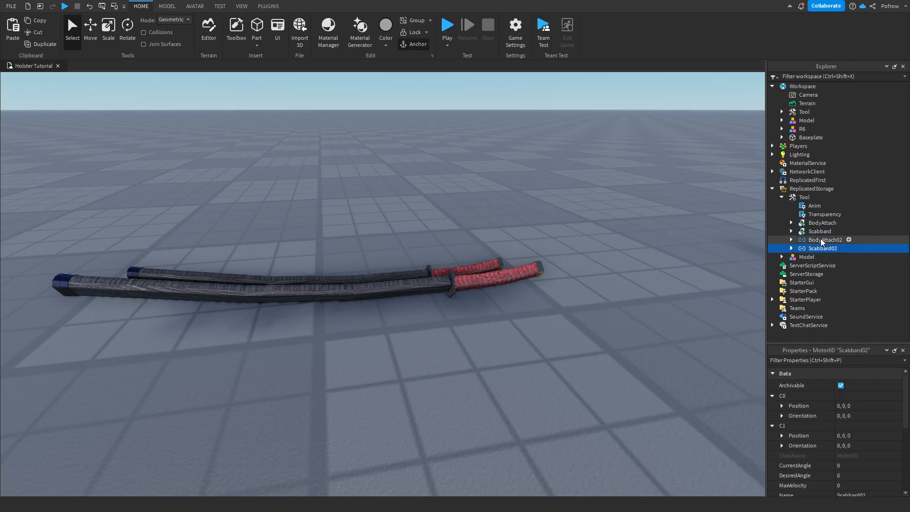
left_click(822, 222)
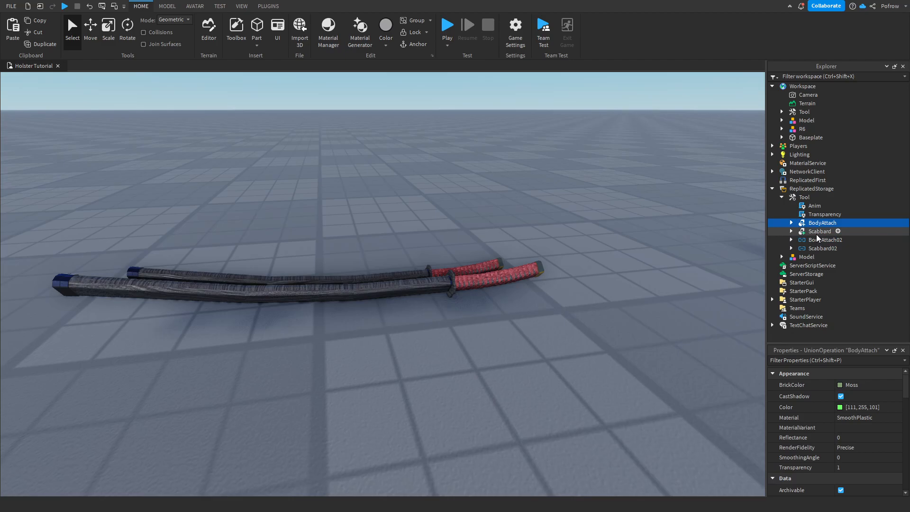
mouse_move(808, 235)
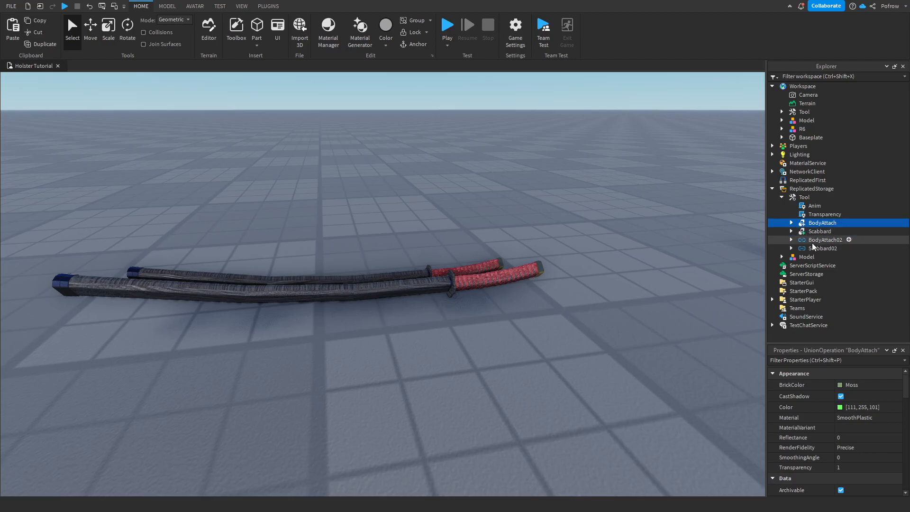
left_click(826, 240)
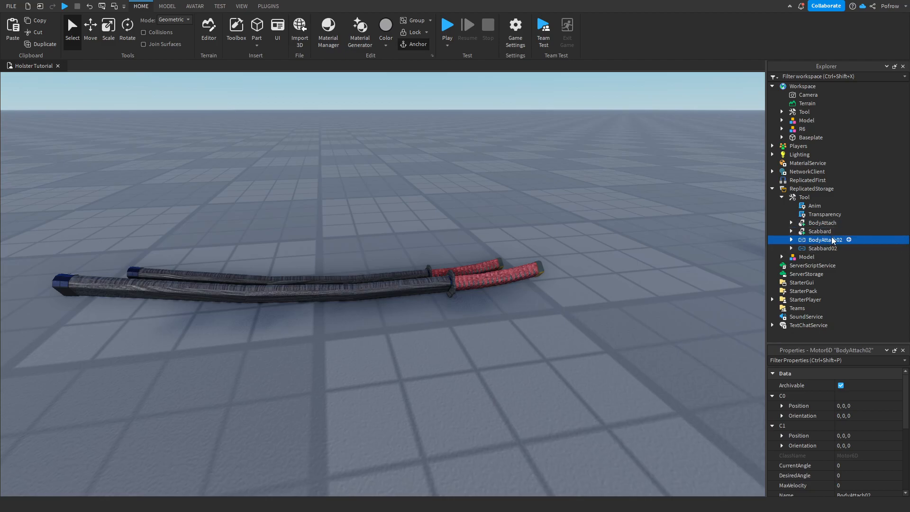
mouse_move(835, 240)
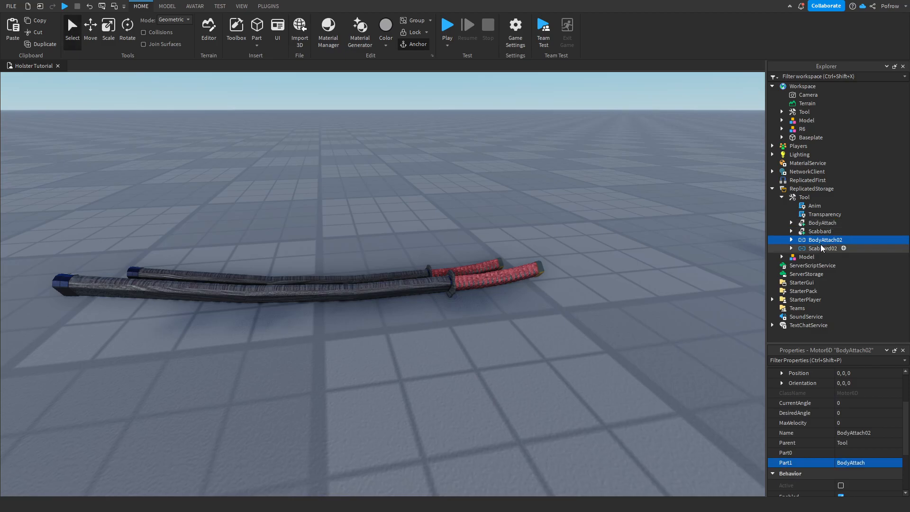
left_click(822, 248)
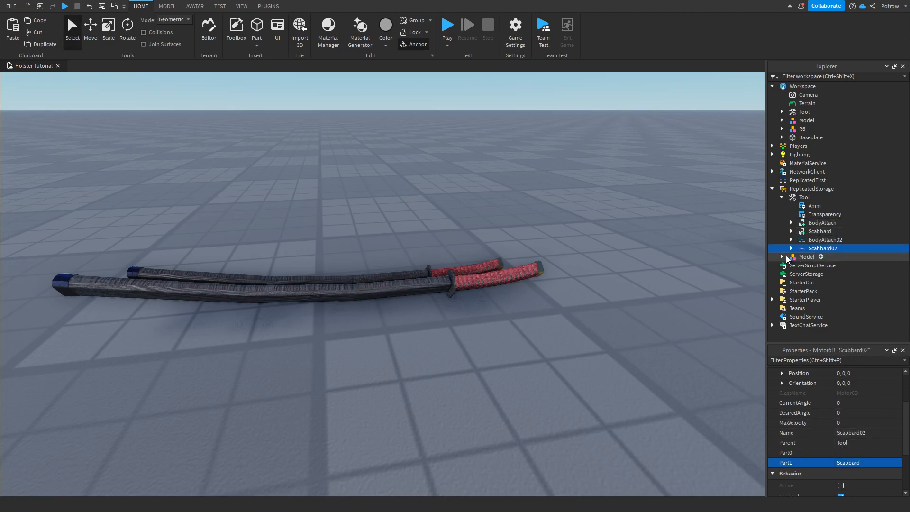
left_click(782, 256)
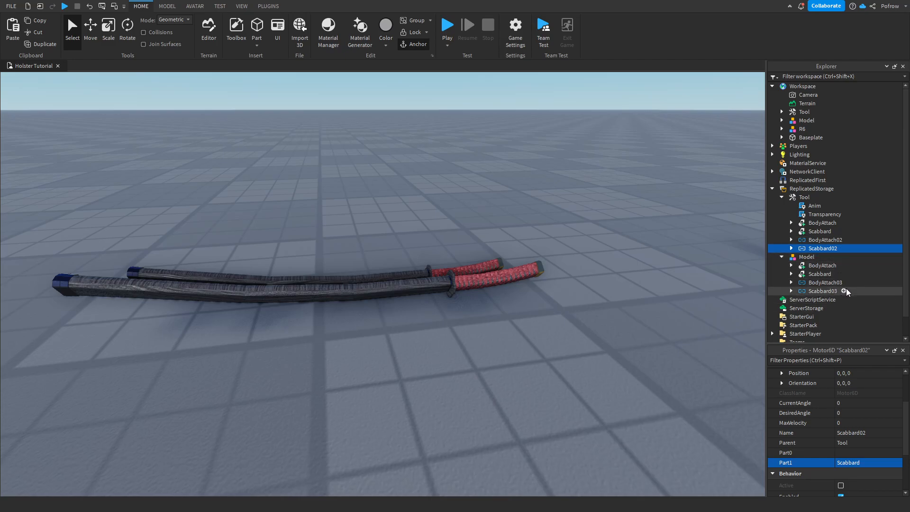
left_click(791, 240)
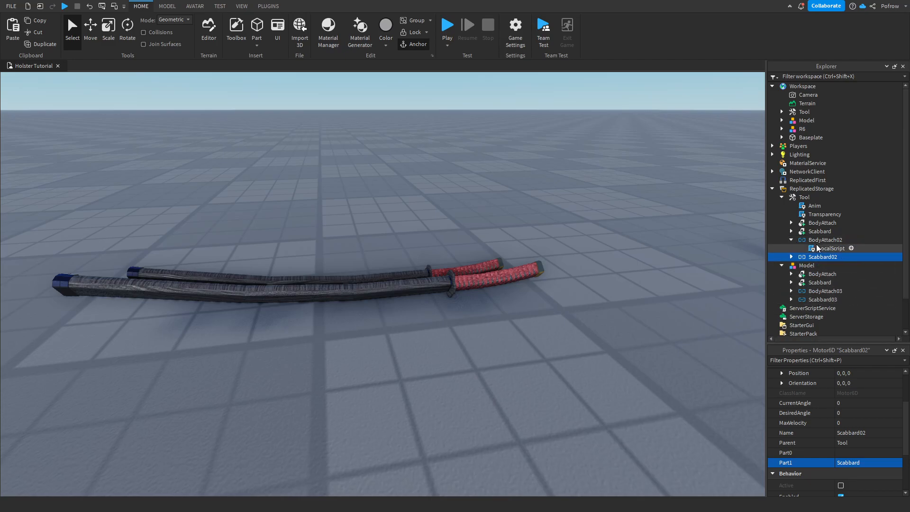
Open BodyAttach02's weld LocalScript, then collapse BodyAttach02 and select the Scabbard02 weld
double_click(832, 248)
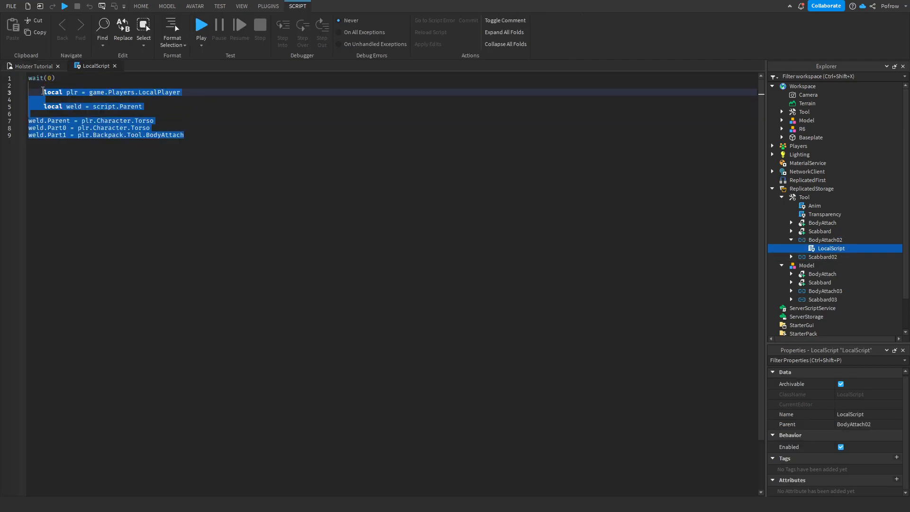
left_click(184, 134)
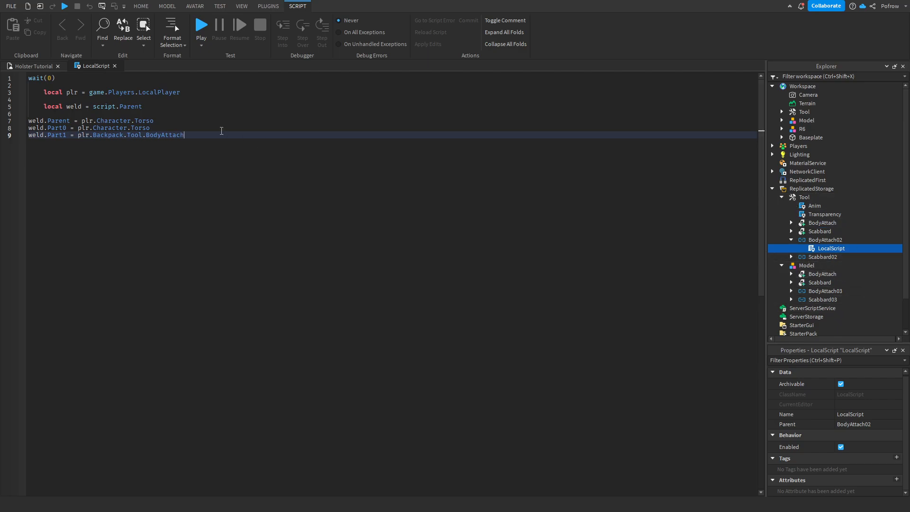
left_click(825, 239)
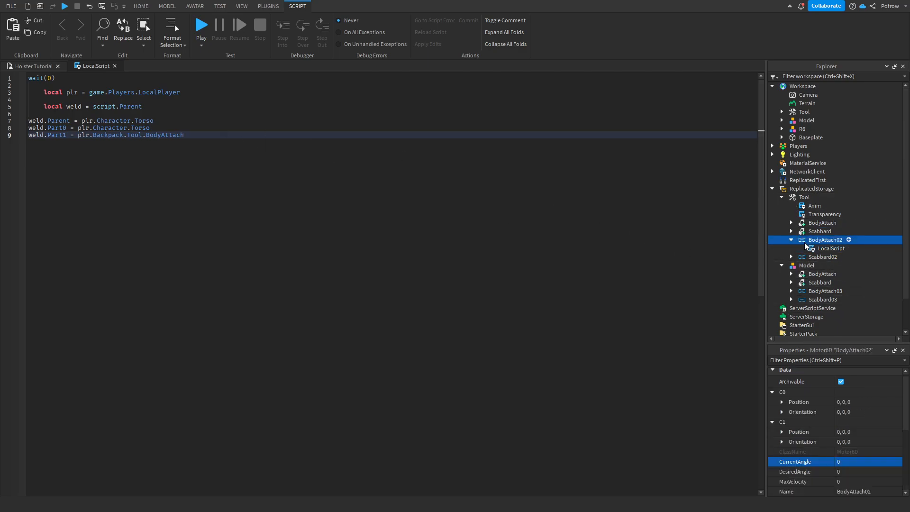
left_click(791, 240)
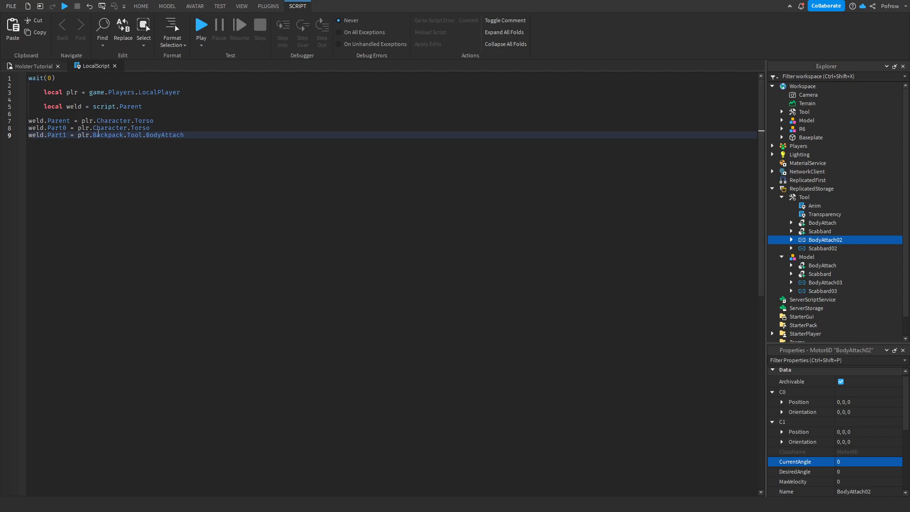
left_click(822, 247)
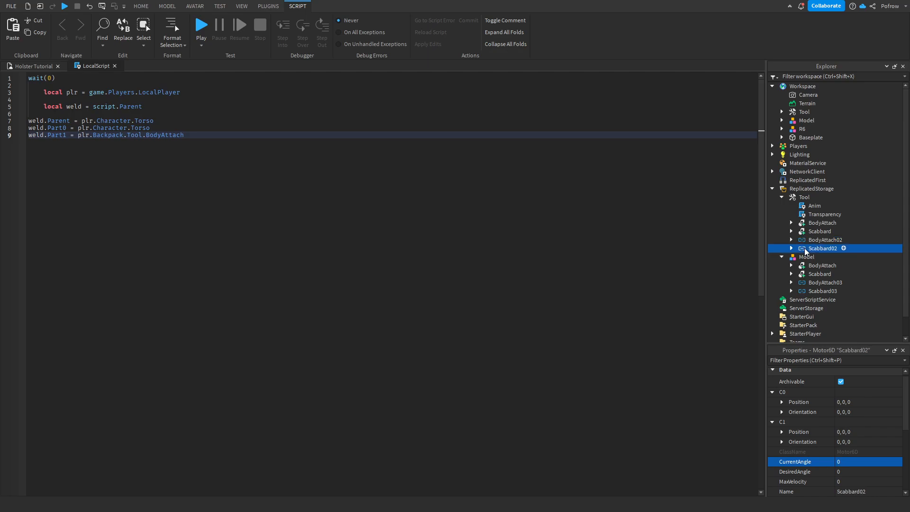
left_click(825, 240)
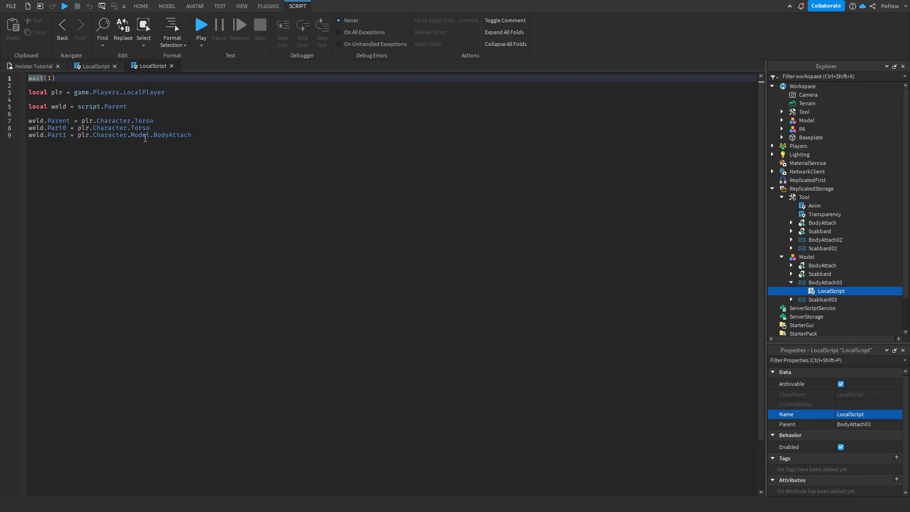
mouse_move(120, 74)
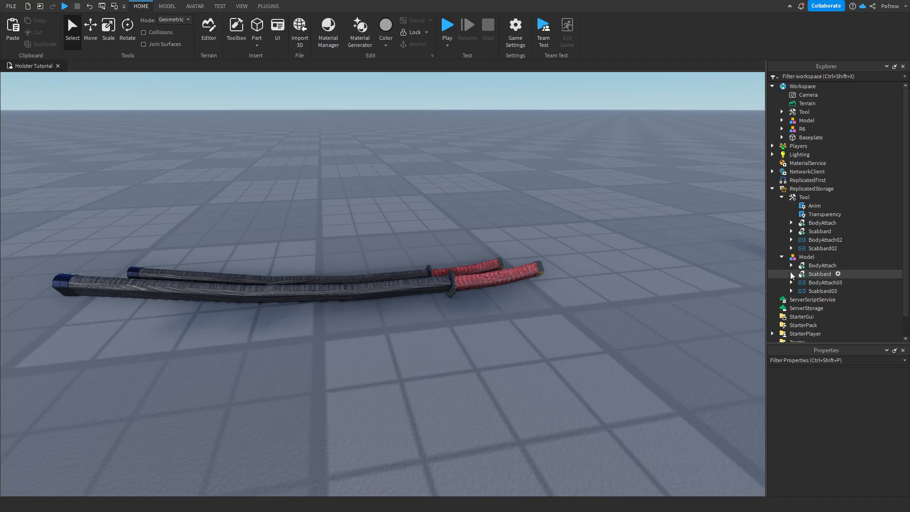
left_click(792, 266)
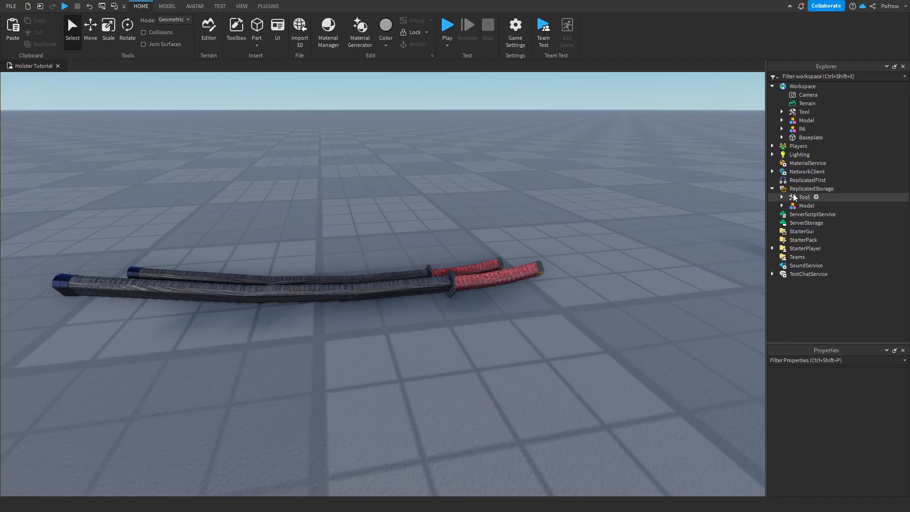
left_click(782, 197)
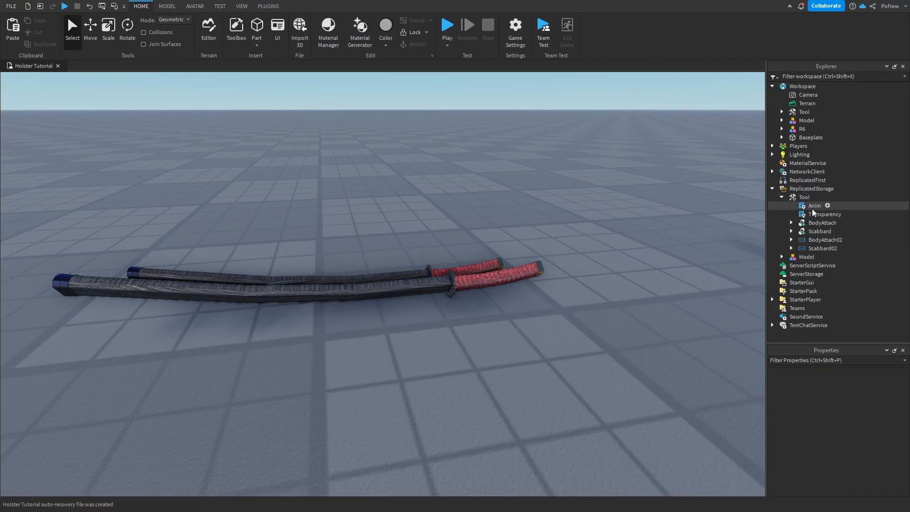
left_click(824, 214)
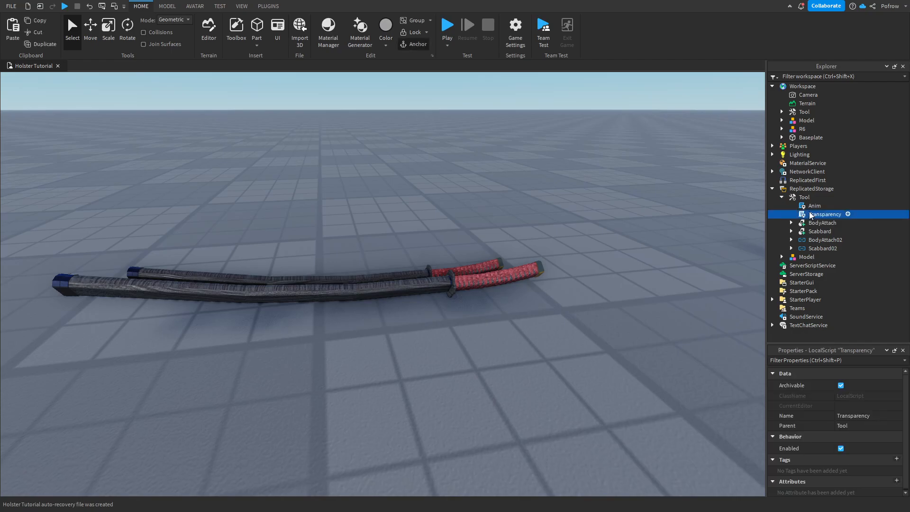
double_click(825, 214)
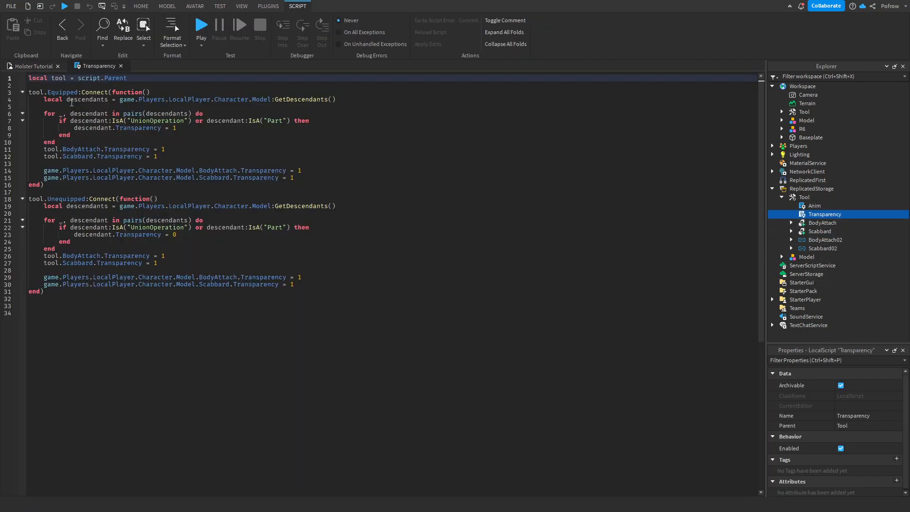
left_click(141, 6)
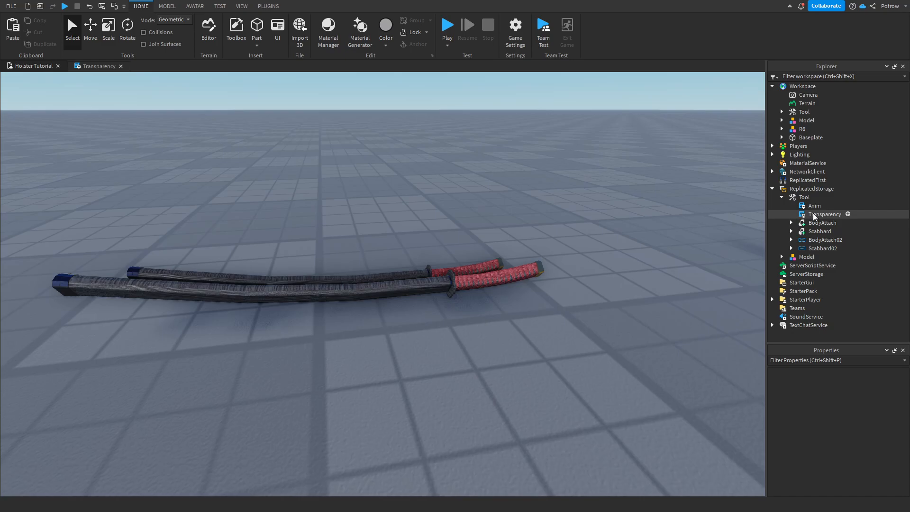
double_click(824, 214)
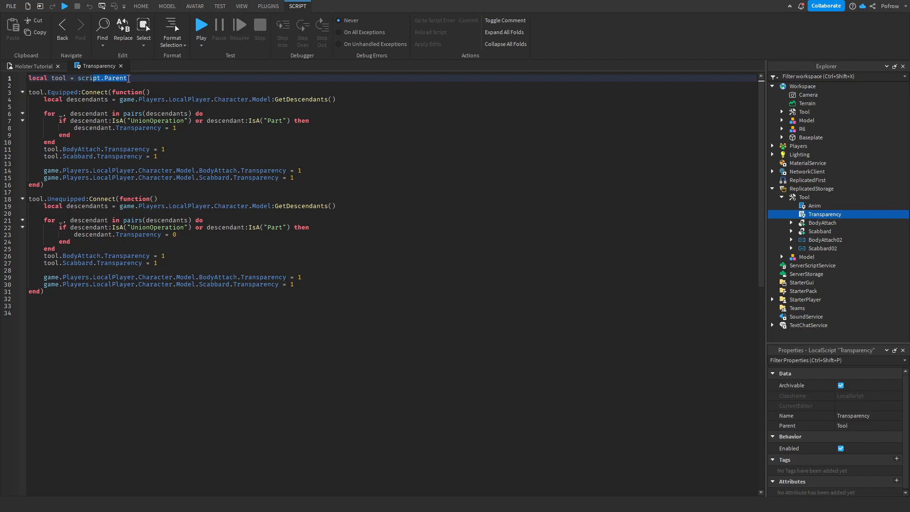
left_click(89, 96)
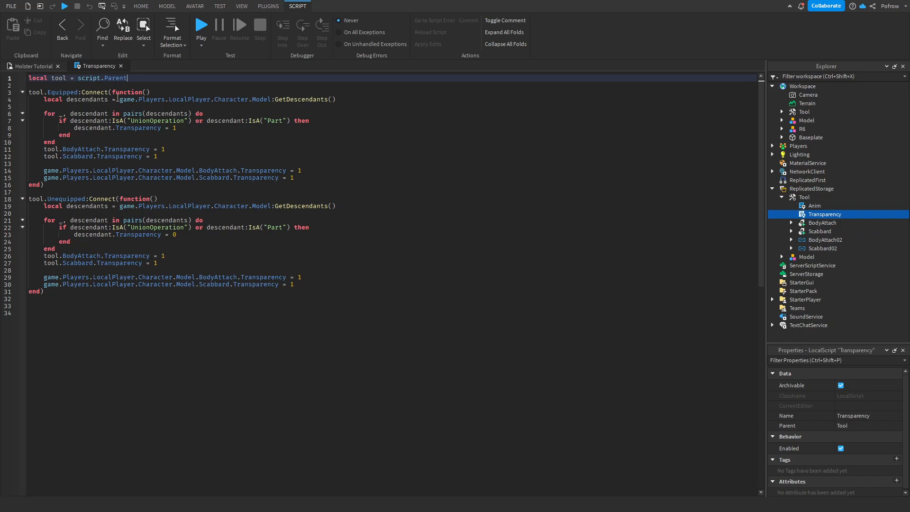
mouse_move(233, 101)
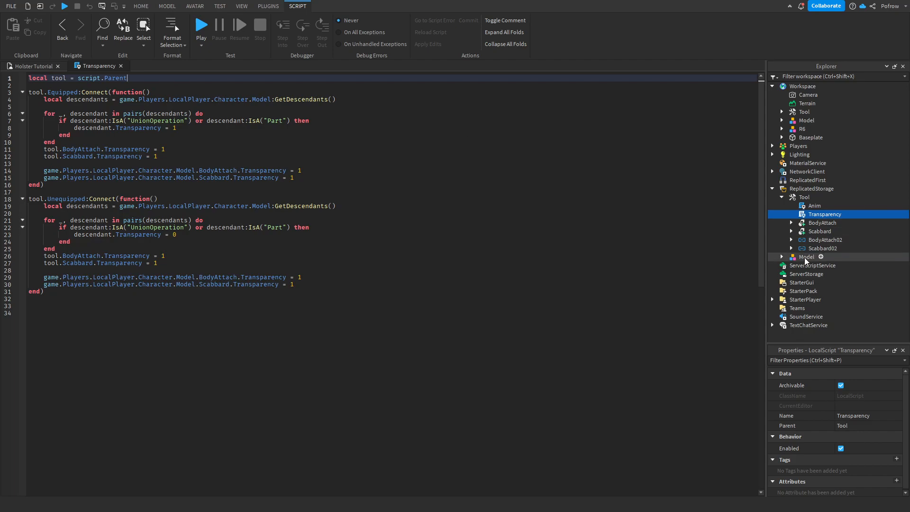
left_click(807, 257)
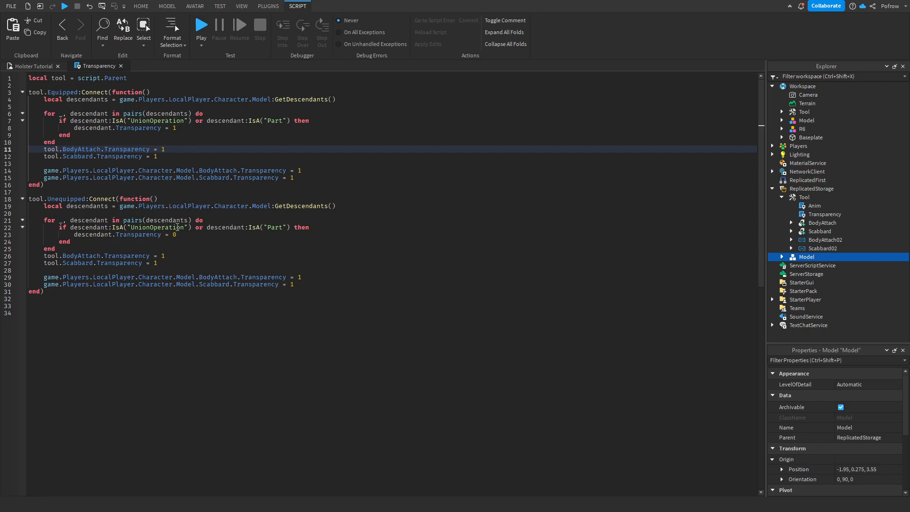
left_click(271, 227)
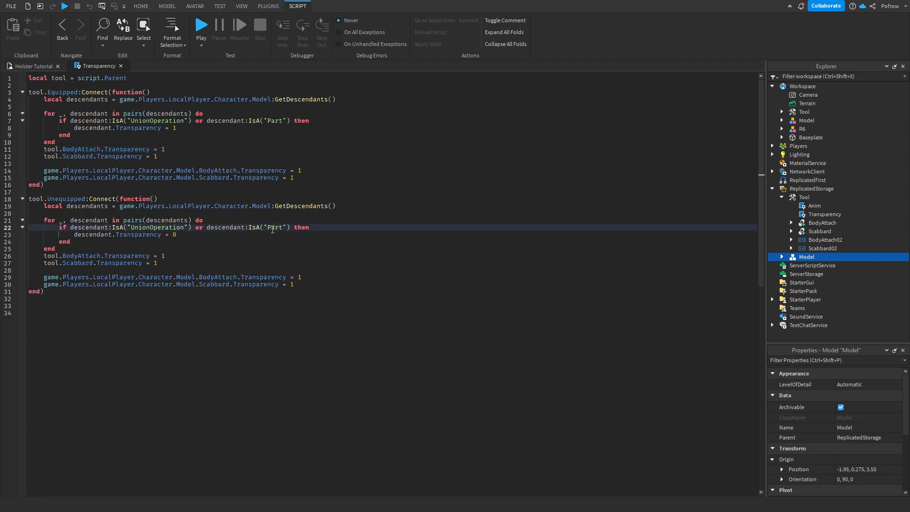
left_click(183, 235)
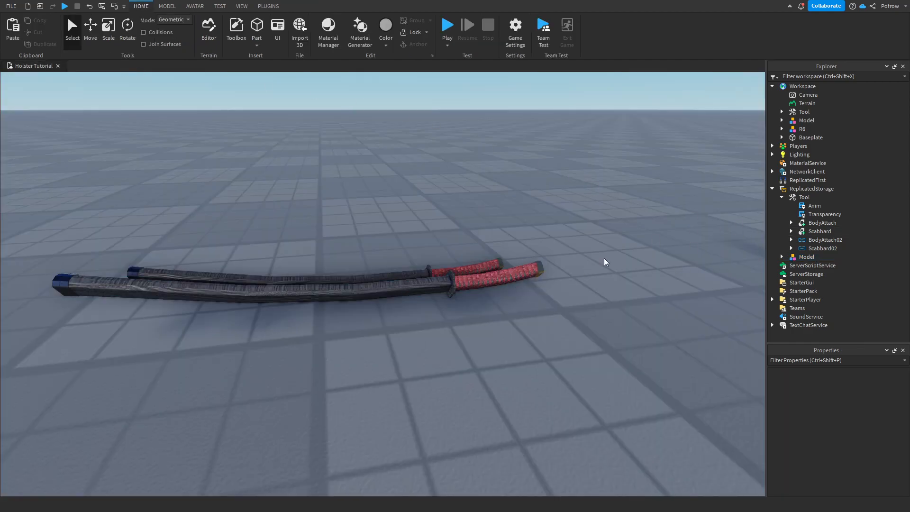
Set the holster Model's BodyAttach Transparency to 0 and open the Transparency LocalScript
left_click(823, 129)
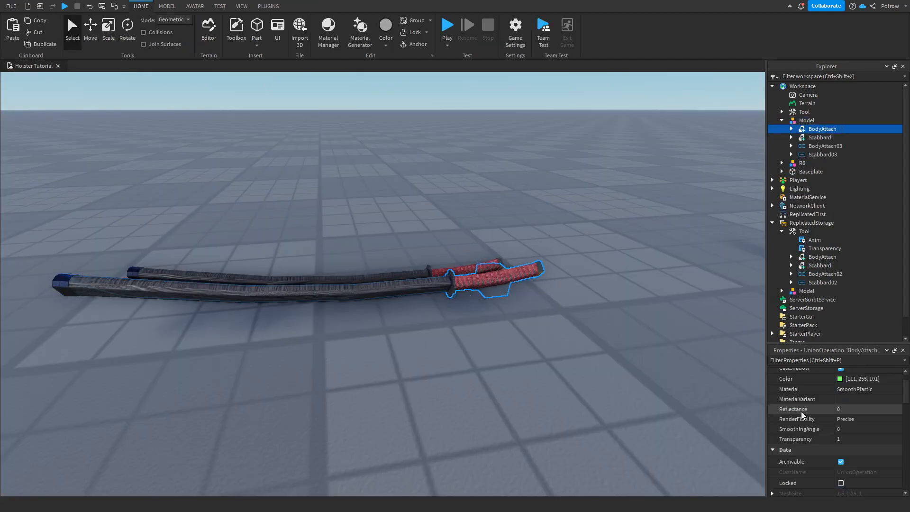
left_click(855, 410)
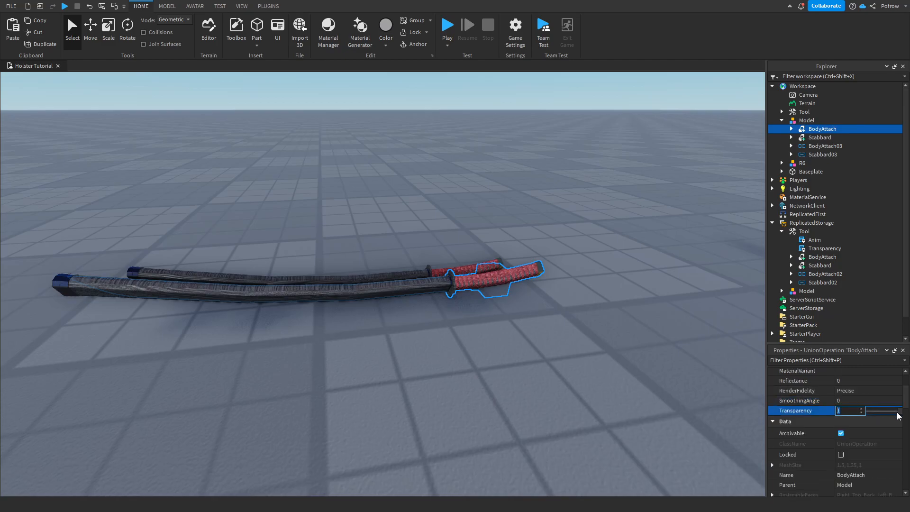
type("0")
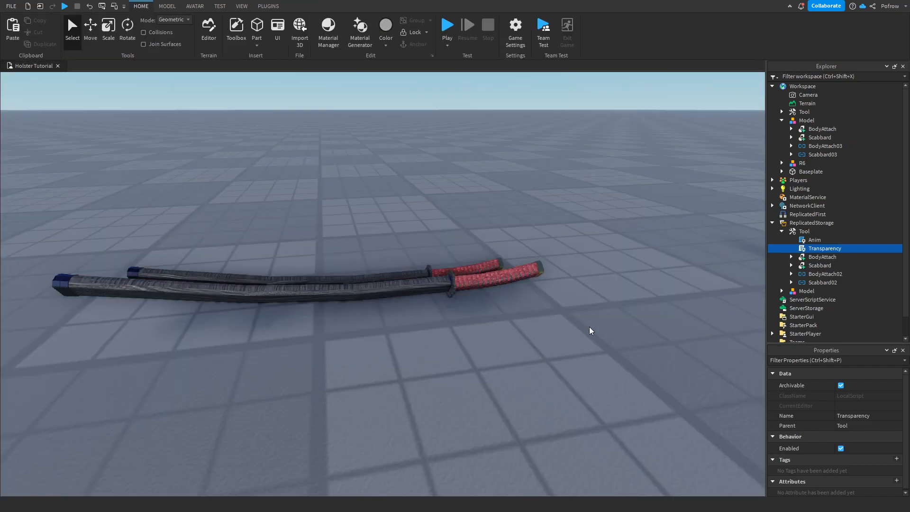
left_click(444, 283)
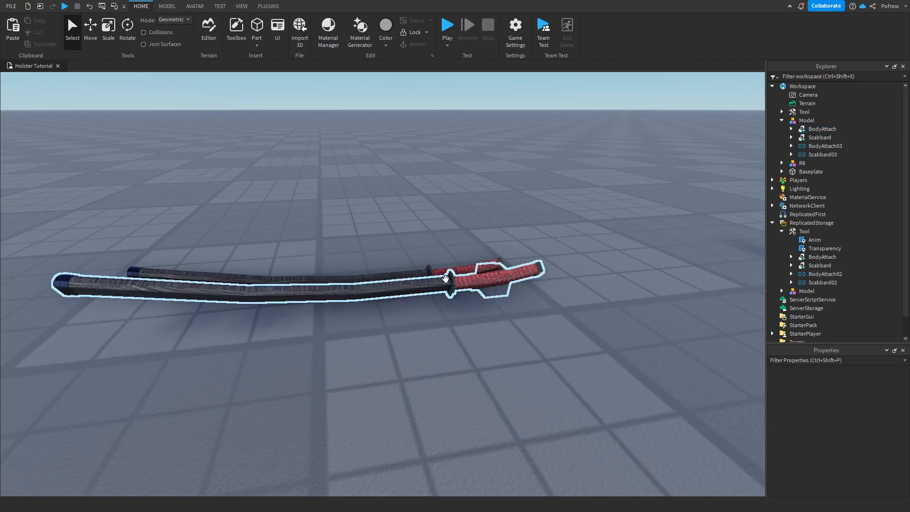
double_click(825, 248)
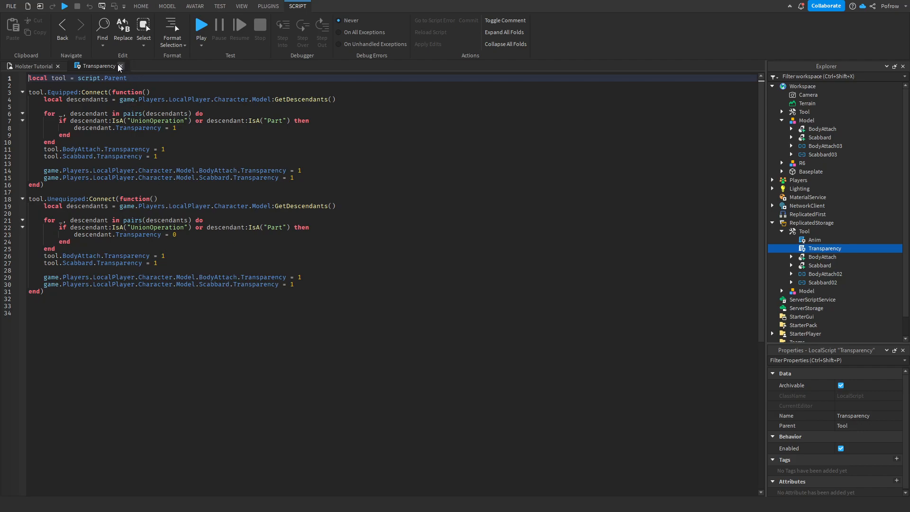
Close the Transparency script, collapse ReplicatedStorage and expand StarterPlayer in Explorer
left_click(120, 65)
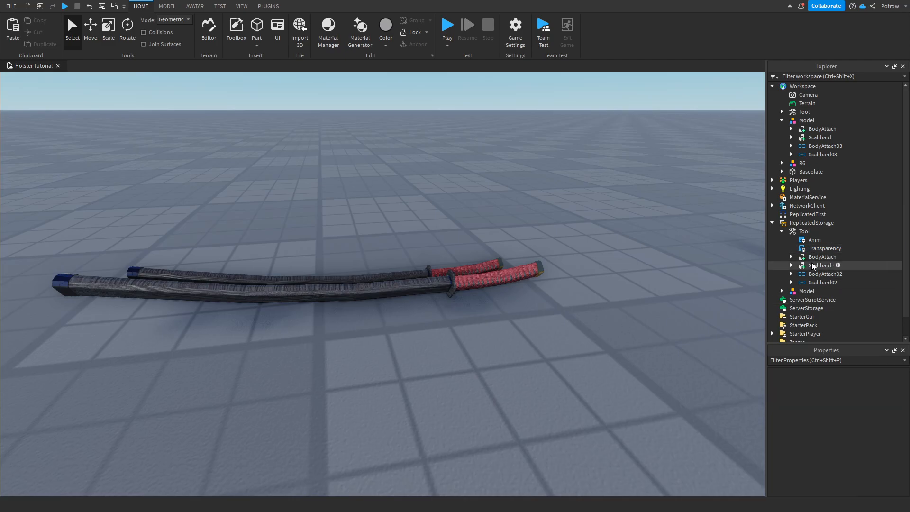
left_click(773, 223)
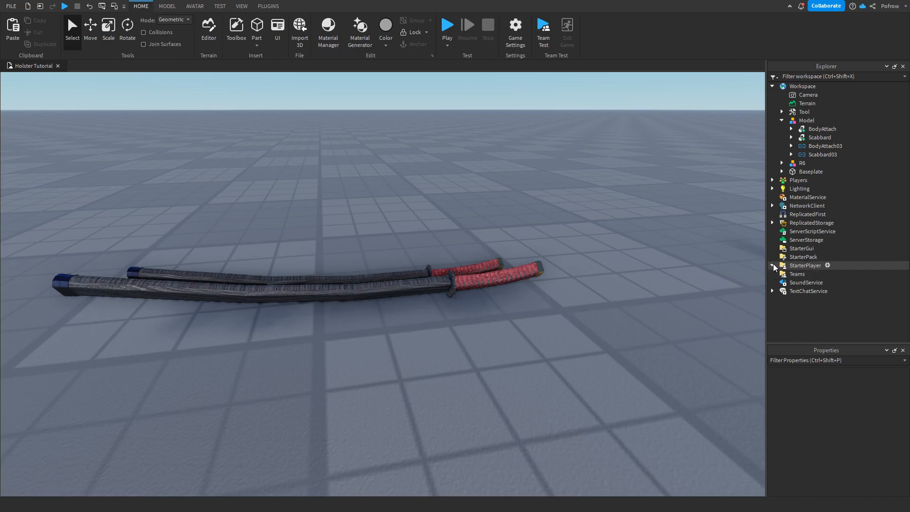
left_click(773, 265)
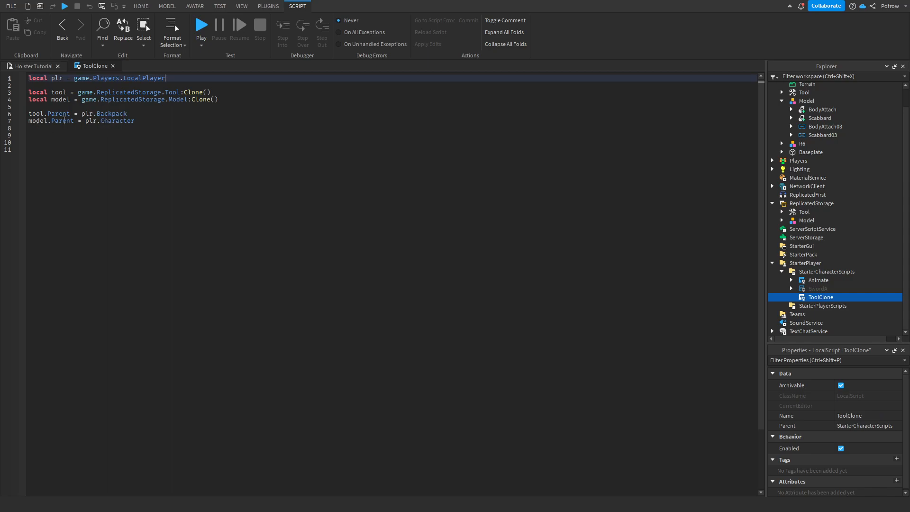
mouse_move(104, 113)
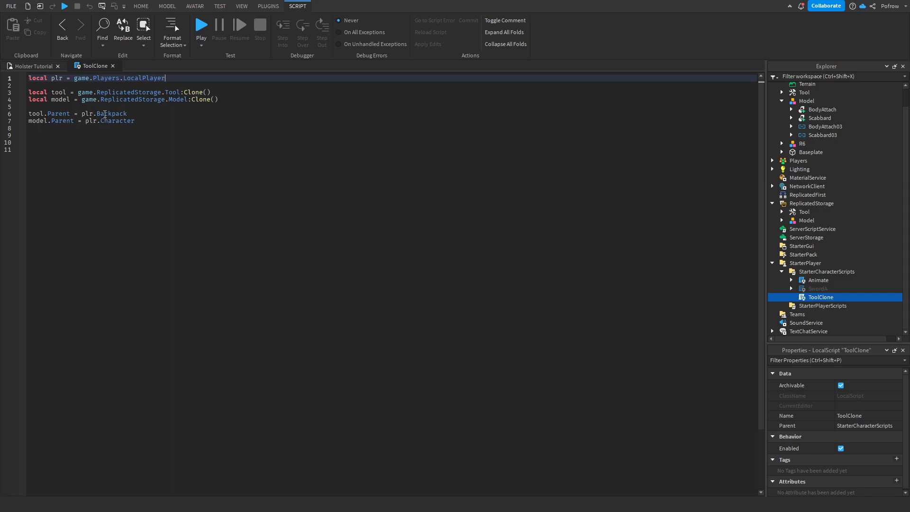
mouse_move(110, 121)
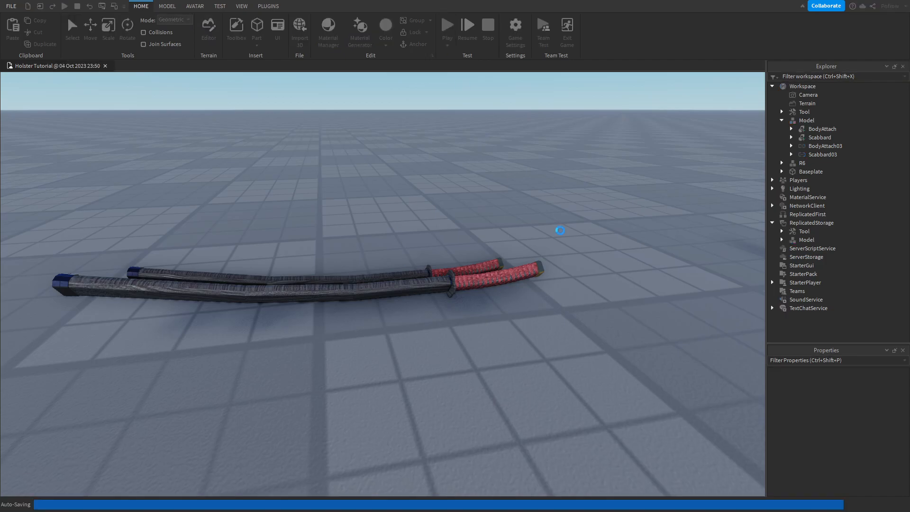
Start Play, equip the katana, inspect the character's Tool, then unequip it
left_click(448, 25)
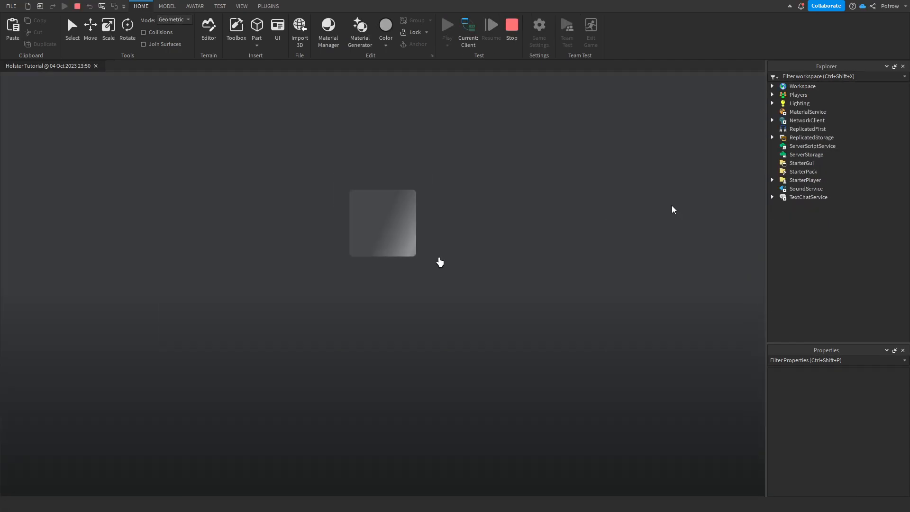
left_click(447, 25)
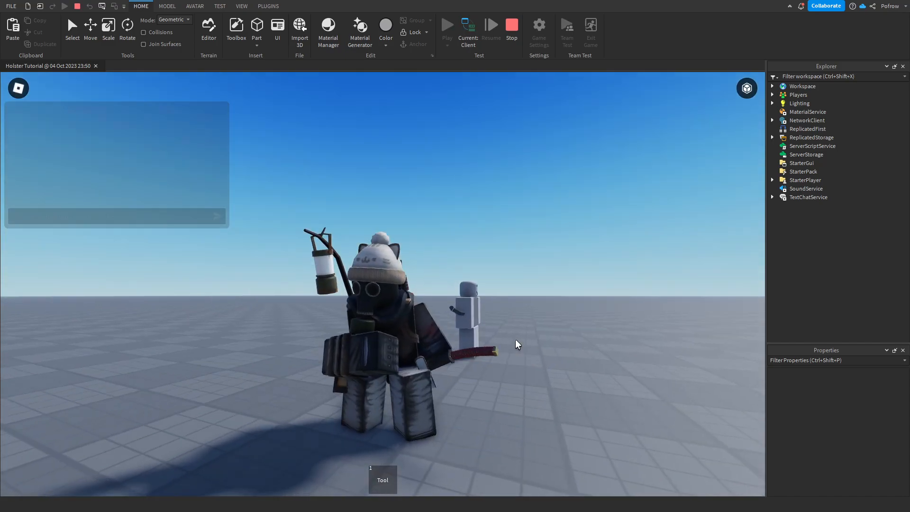
left_click(772, 86)
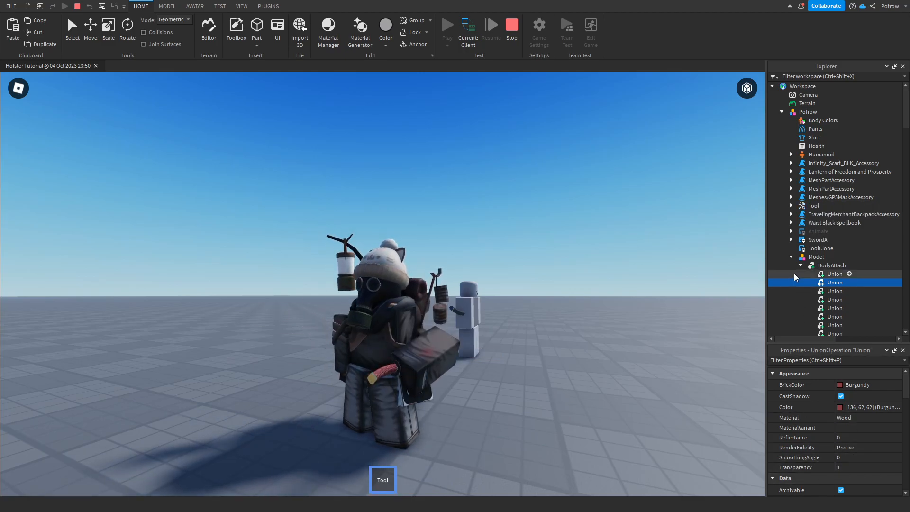
left_click(814, 205)
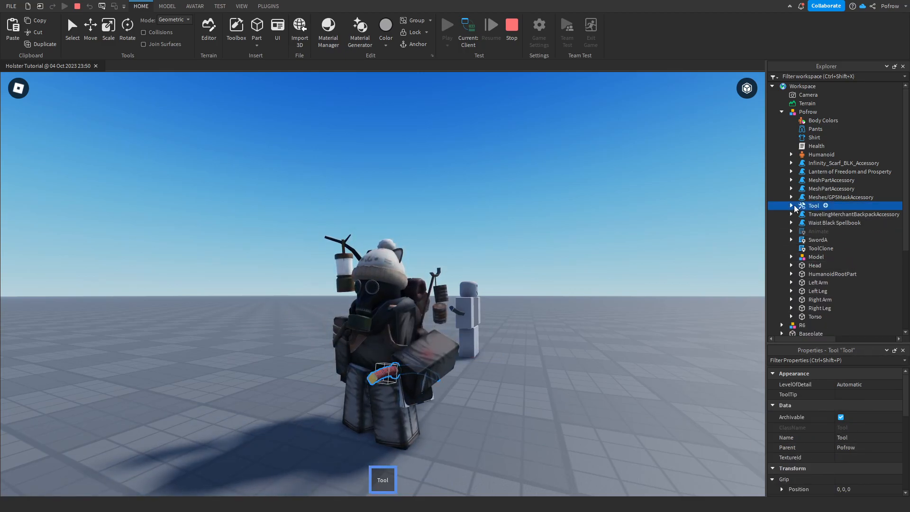
left_click(792, 206)
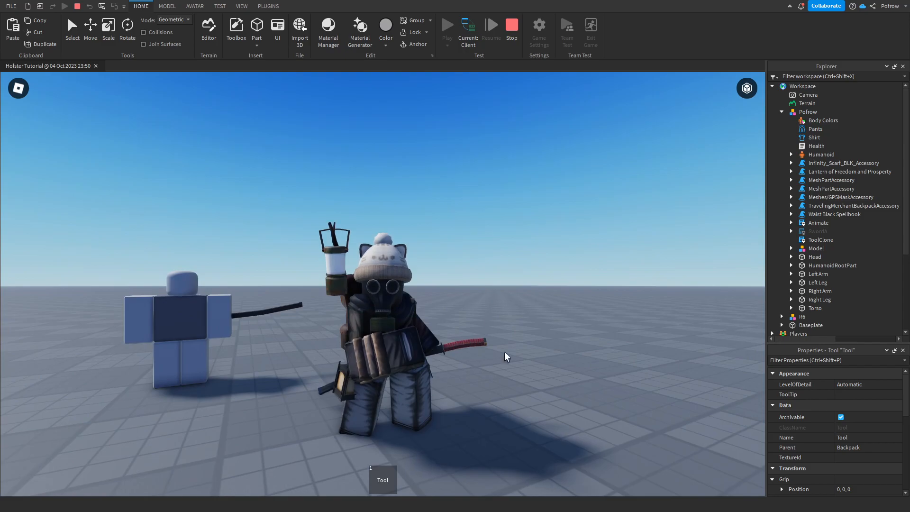
left_click(511, 25)
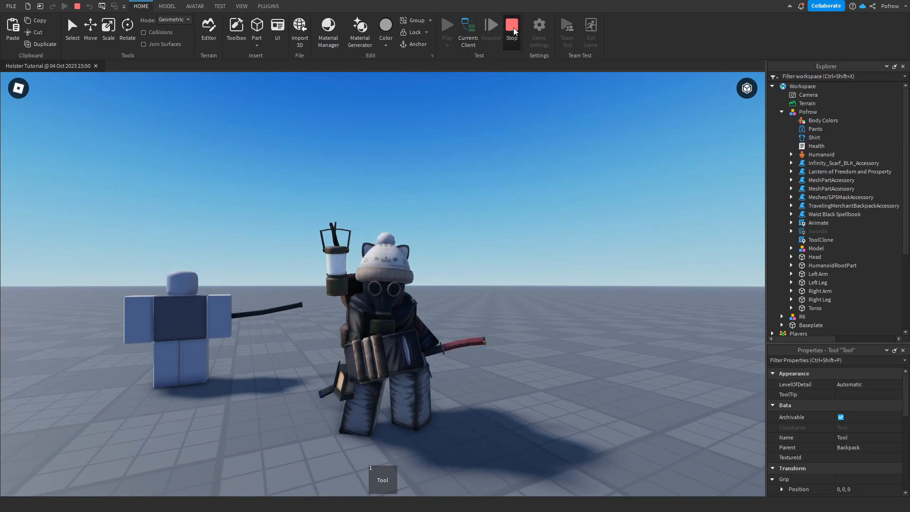
Stop the play test and collapse the holster Model's children in Explorer
left_click(512, 25)
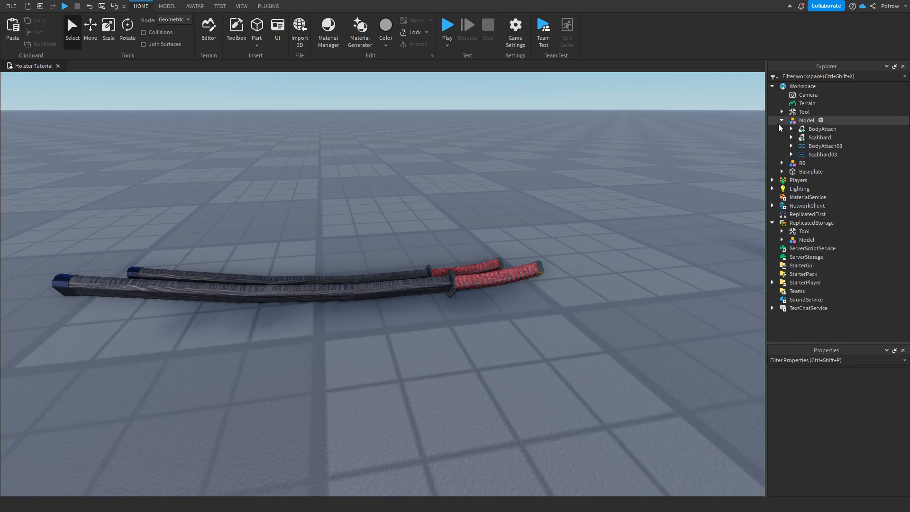
left_click(782, 120)
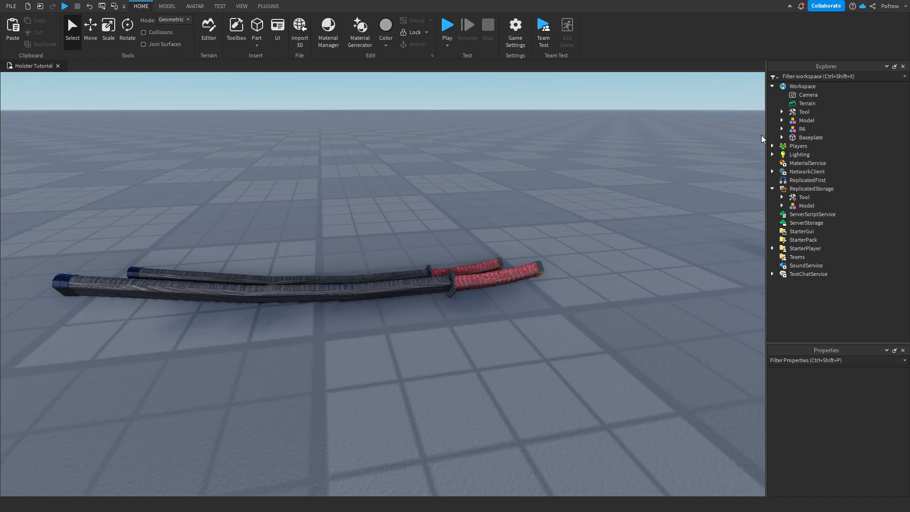
mouse_move(759, 139)
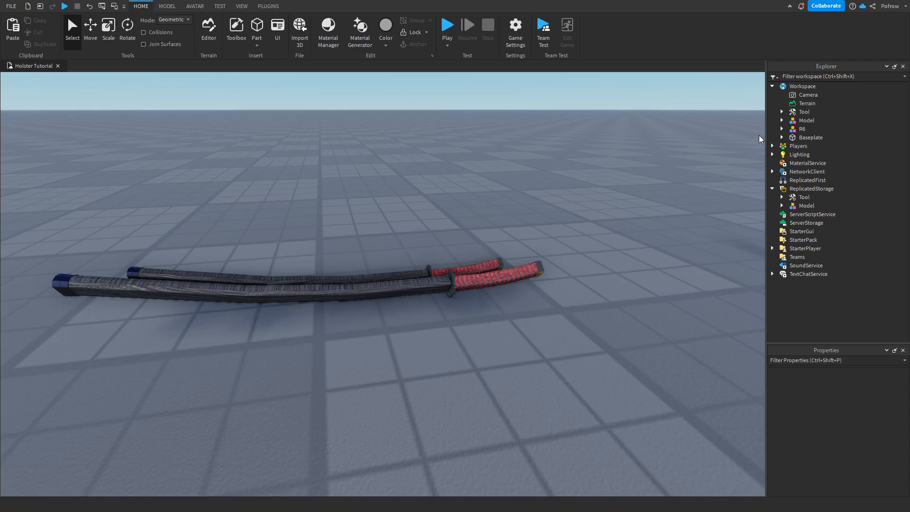